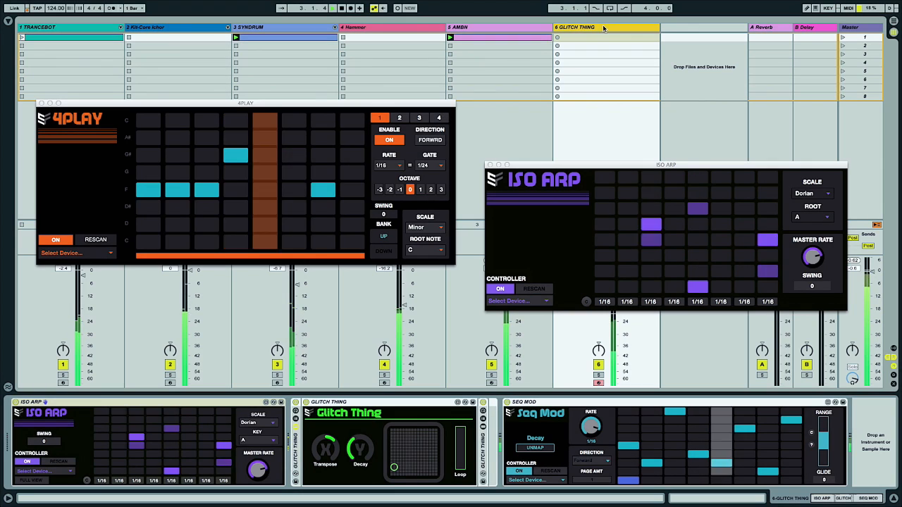
View the AMBN, Hammer, then TRANCEBOT device chains, ending on Ripple, Trancebot, Auto Filter, Seq Mod
{"action": "left_click", "coordinate": [497, 27]}
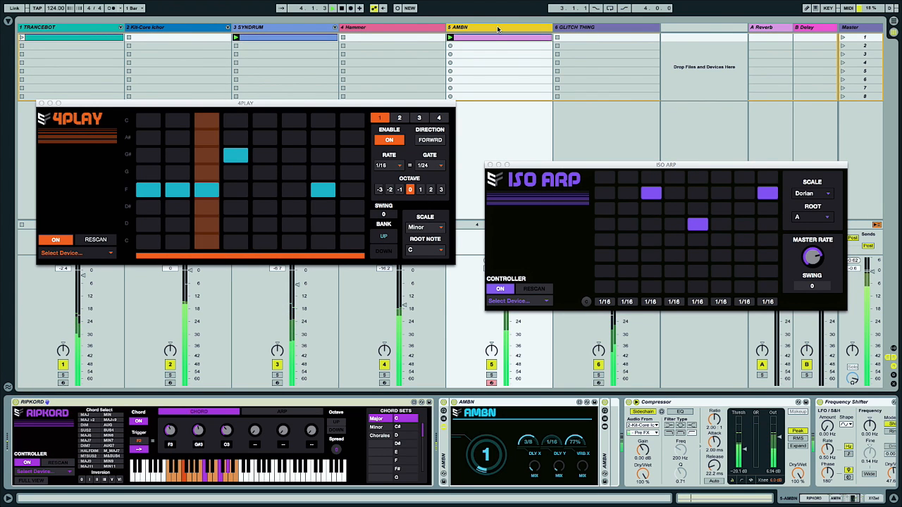
{"action": "left_click", "coordinate": [353, 26]}
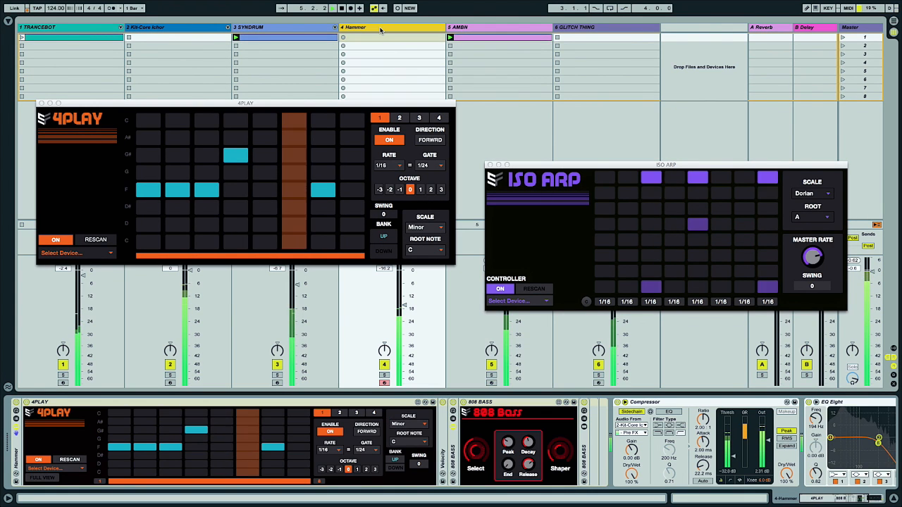
{"action": "left_click", "coordinate": [63, 26]}
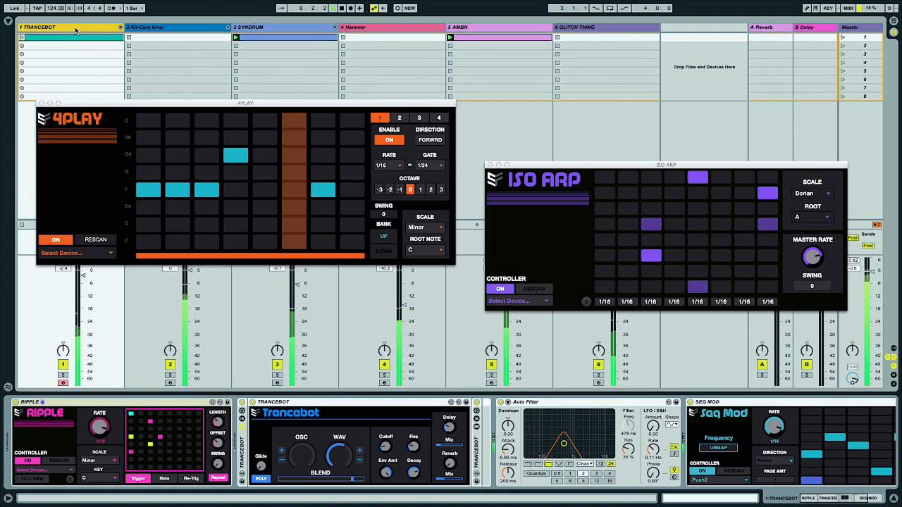